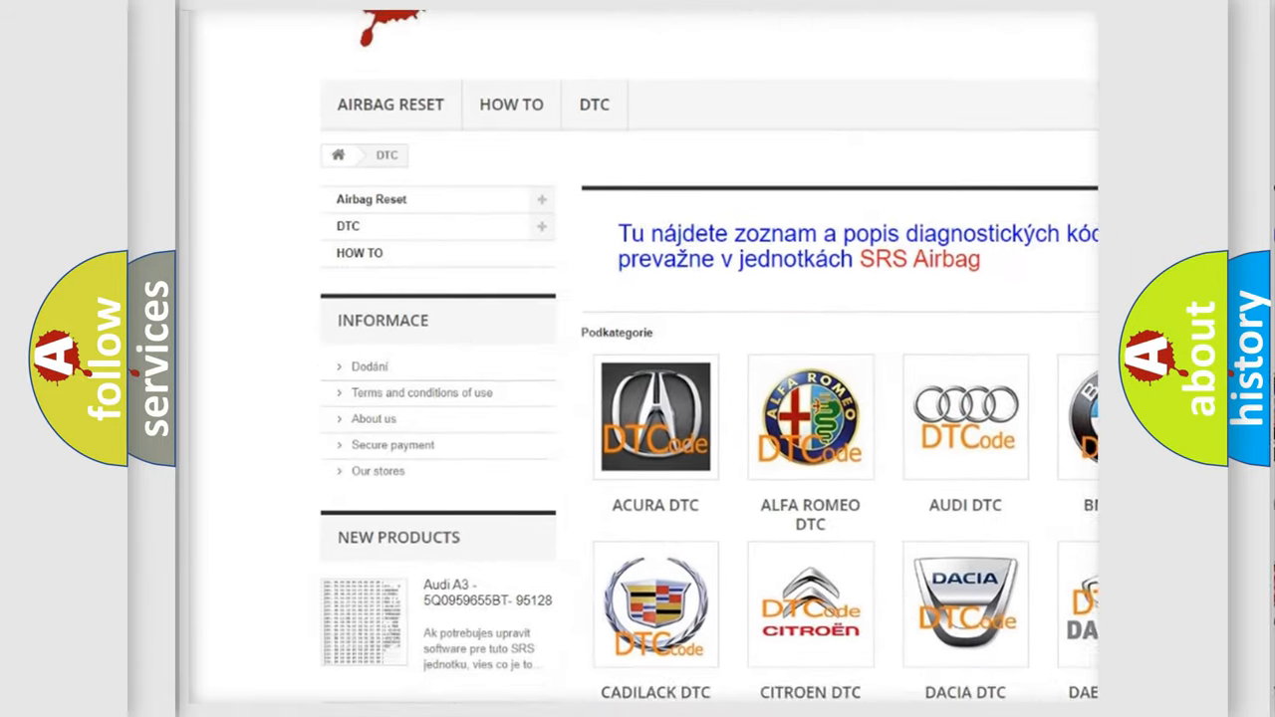
scroll("down", 3)
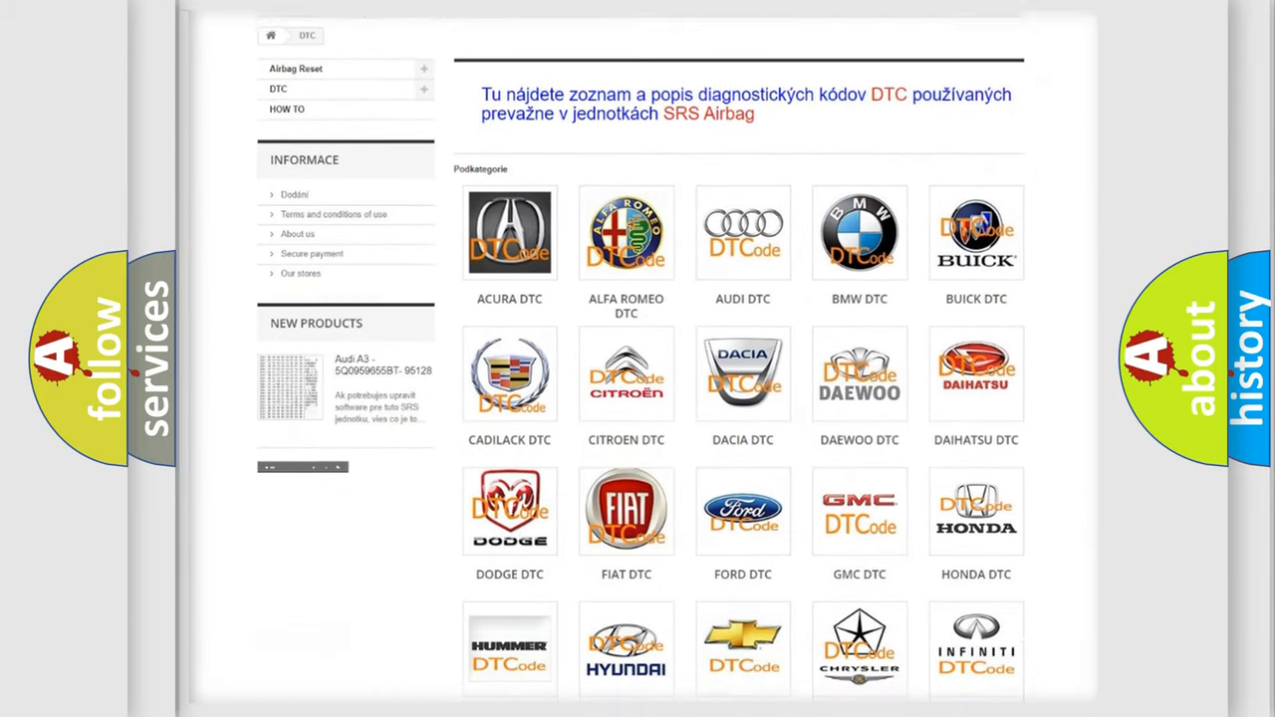
scroll("down", 3)
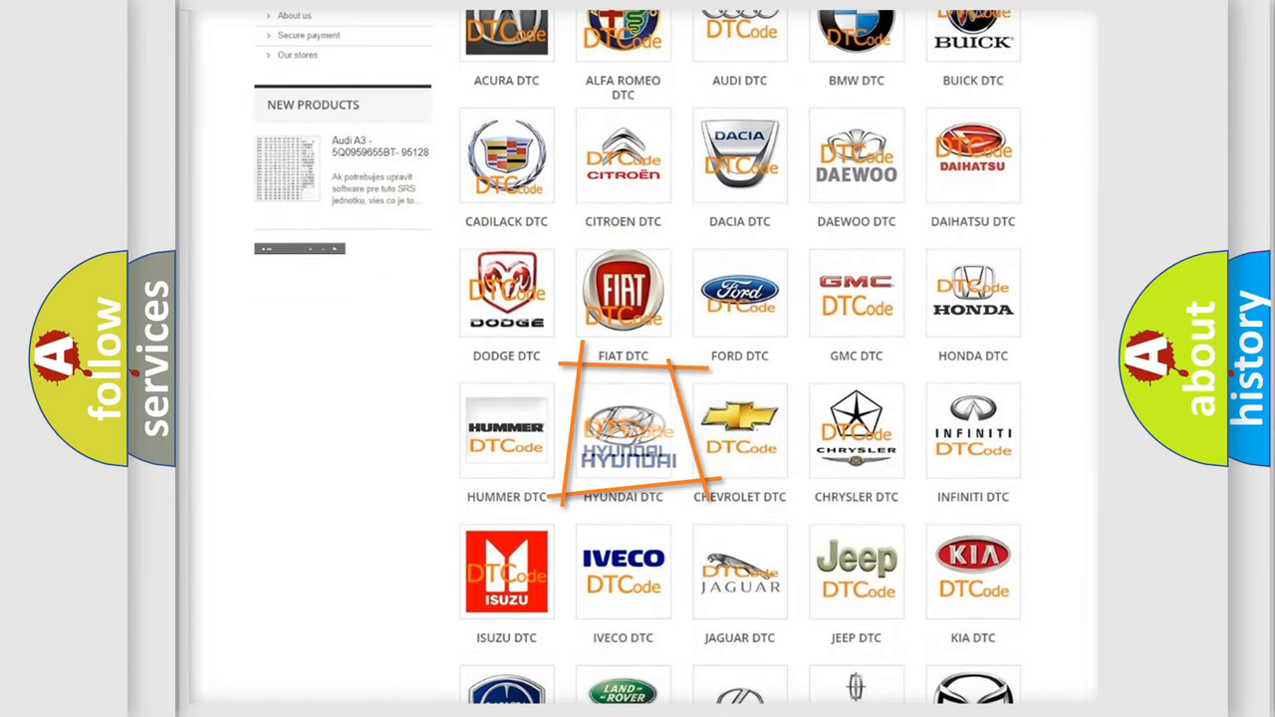